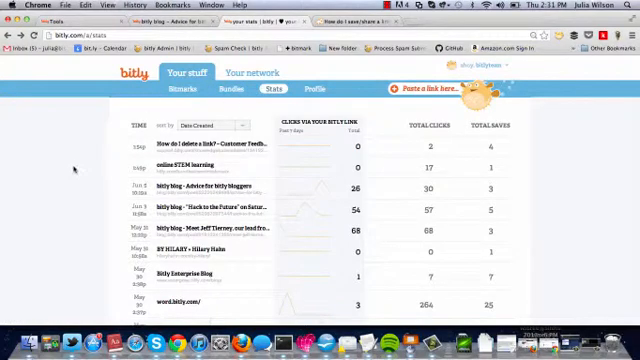
# Scroll the Your Network page to reveal the link list with clicks and total saves columns.
pyautogui.scroll(-3)
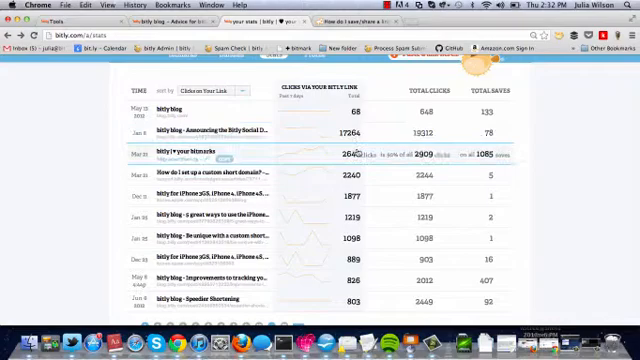
# Scroll past the link list to the daily clicks bar graph since May 2013.
pyautogui.scroll(-3)
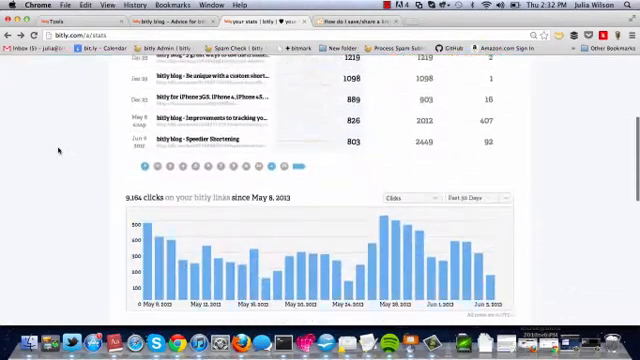
pyautogui.scroll(-3)
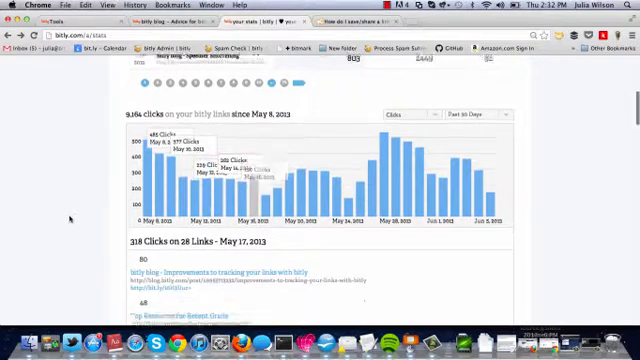
# Browse the May 17, 2013 breakdown of 318 clicks across 28 links beneath the graph.
pyautogui.scroll(-3)
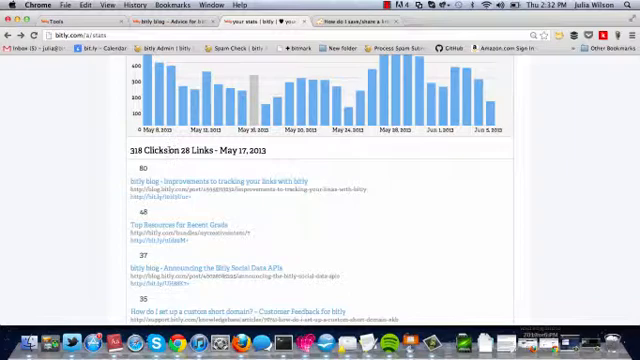
pyautogui.moveTo(172, 188)
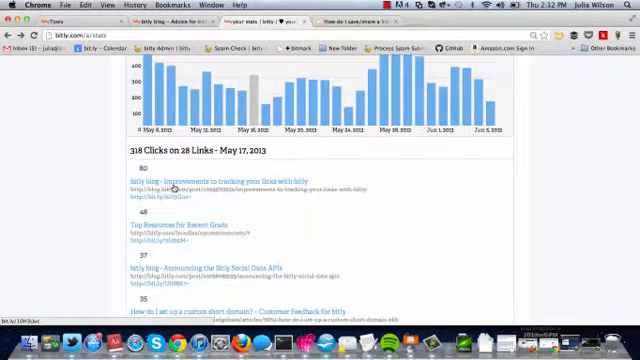
pyautogui.scroll(-3)
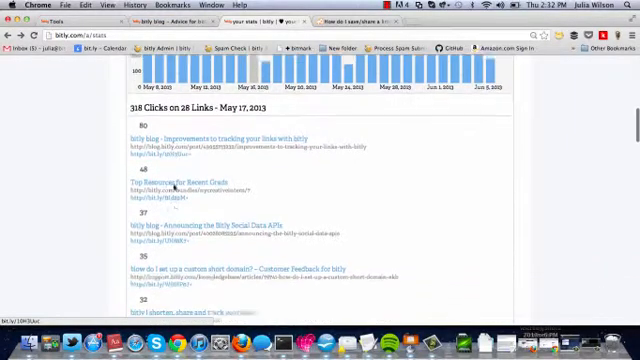
pyautogui.scroll(-3)
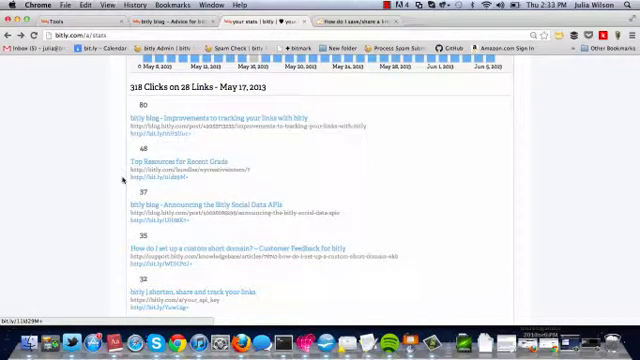
pyautogui.scroll(-3)
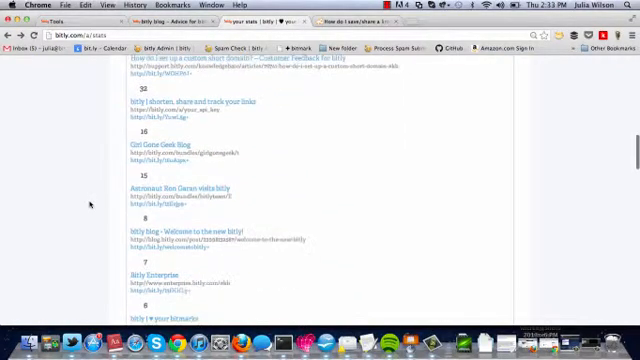
pyautogui.scroll(-3)
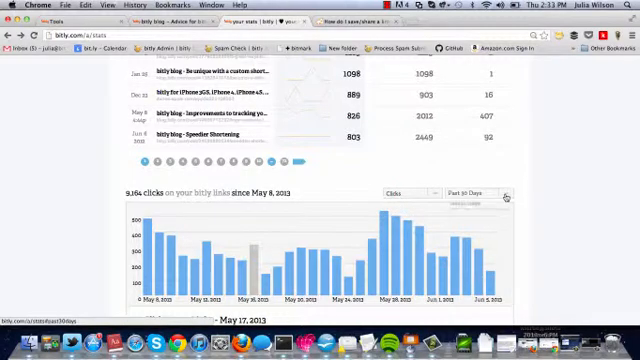
# Group the click graph into weekly totals since May 2012, revealing the referrer and location pie charts.
pyautogui.click(470, 192)
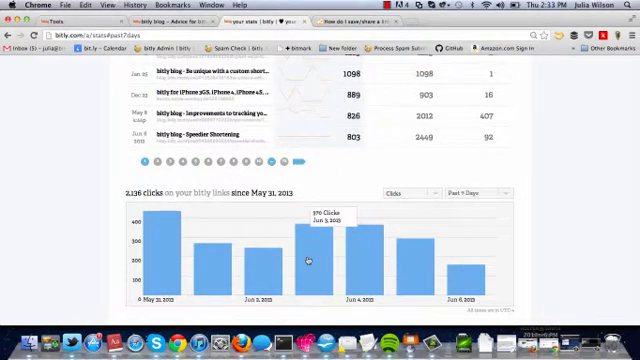
pyautogui.click(308, 258)
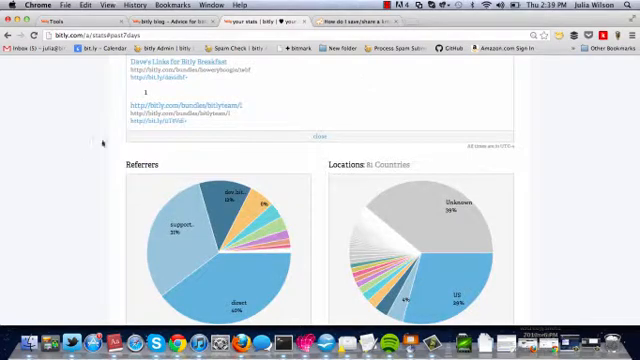
pyautogui.scroll(-3)
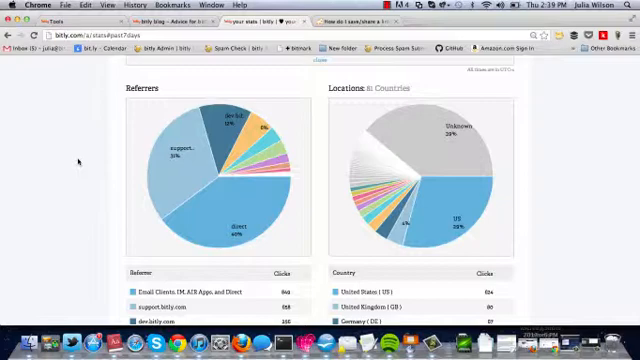
pyautogui.scroll(-3)
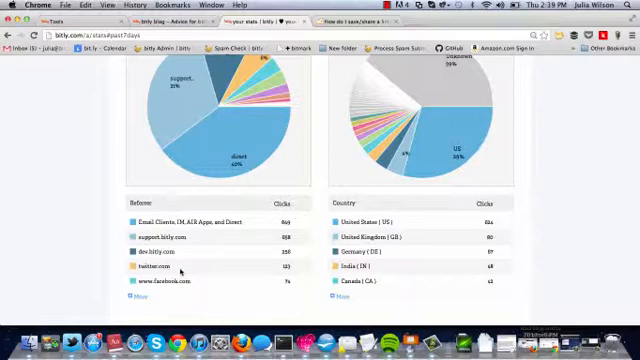
pyautogui.moveTo(184, 280)
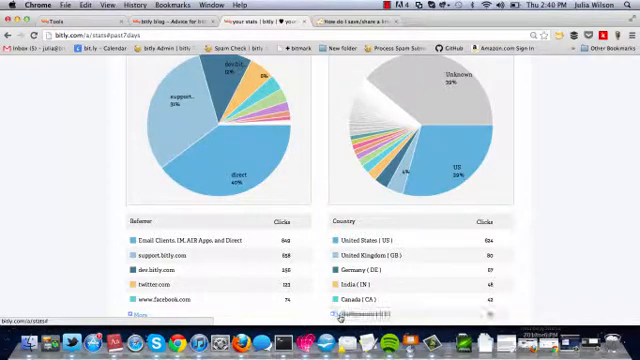
# Scroll through the expanded referrer and country lists with each source's click counts.
pyautogui.scroll(-3)
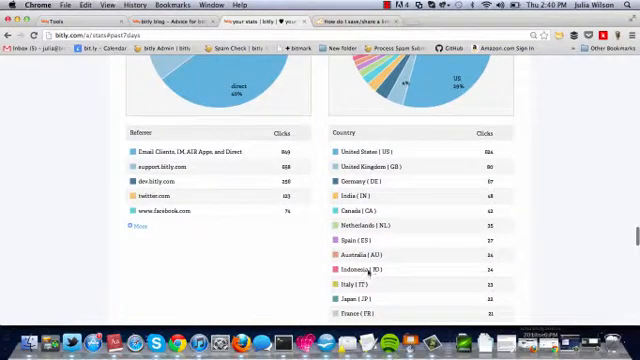
pyautogui.scroll(-3)
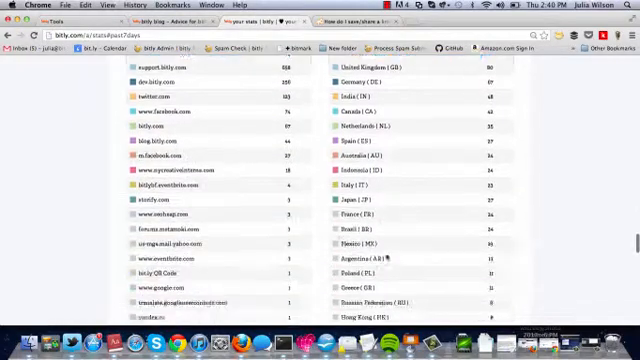
pyautogui.scroll(-3)
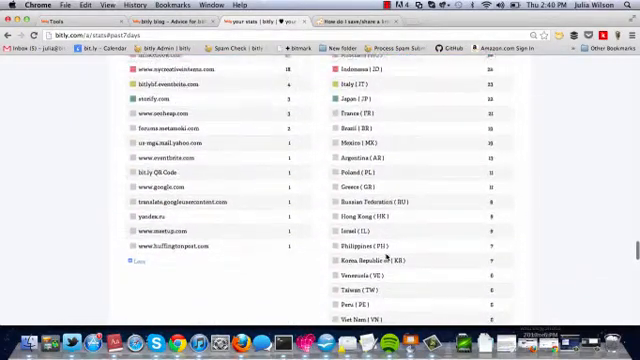